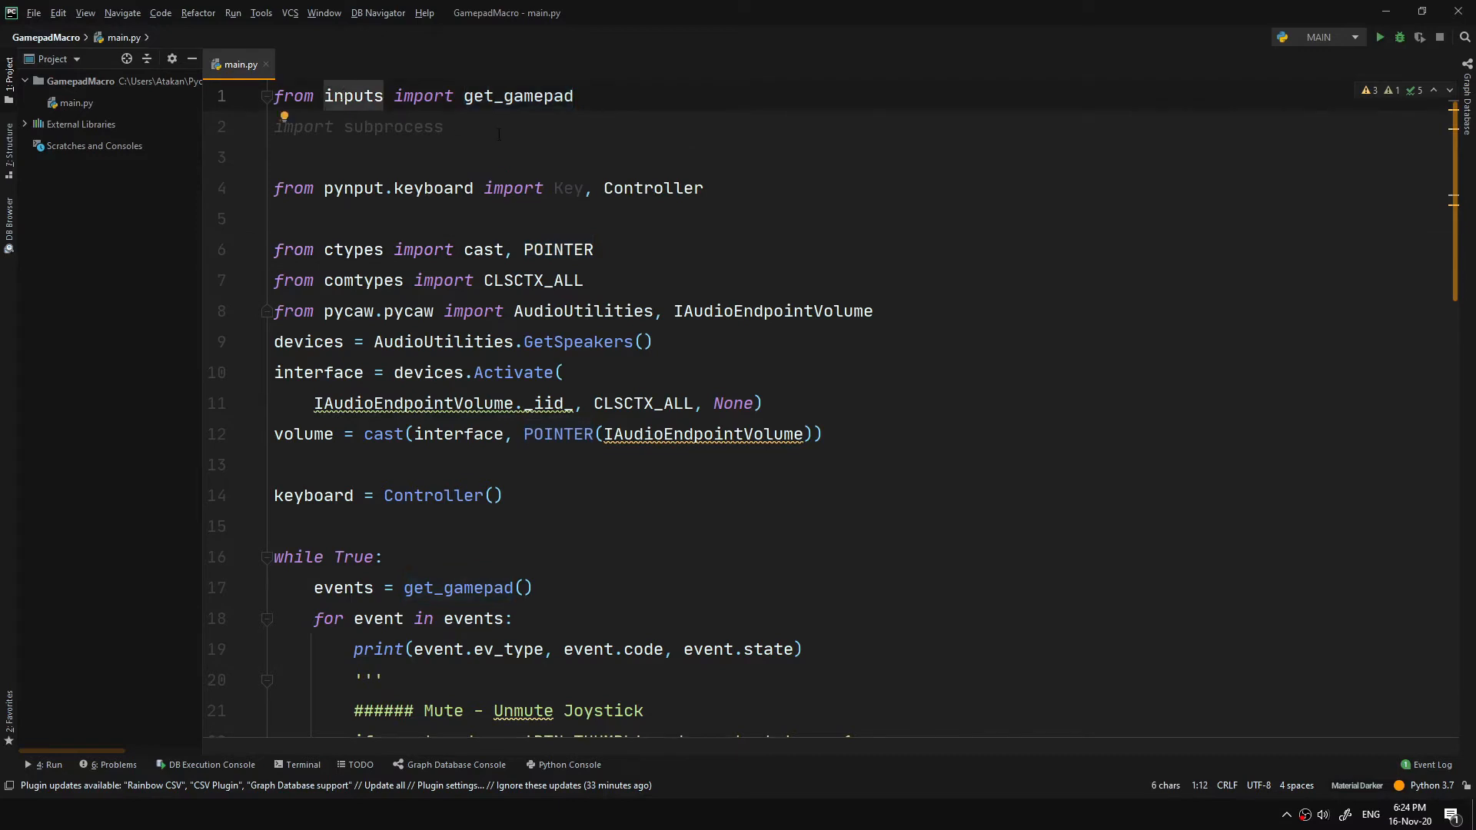
Step: Walk through the inputs import, the while True loop, the gamepad event loop and the quoted-out mute block, then start the run
{"action": "double_click", "coordinate": [392, 127]}
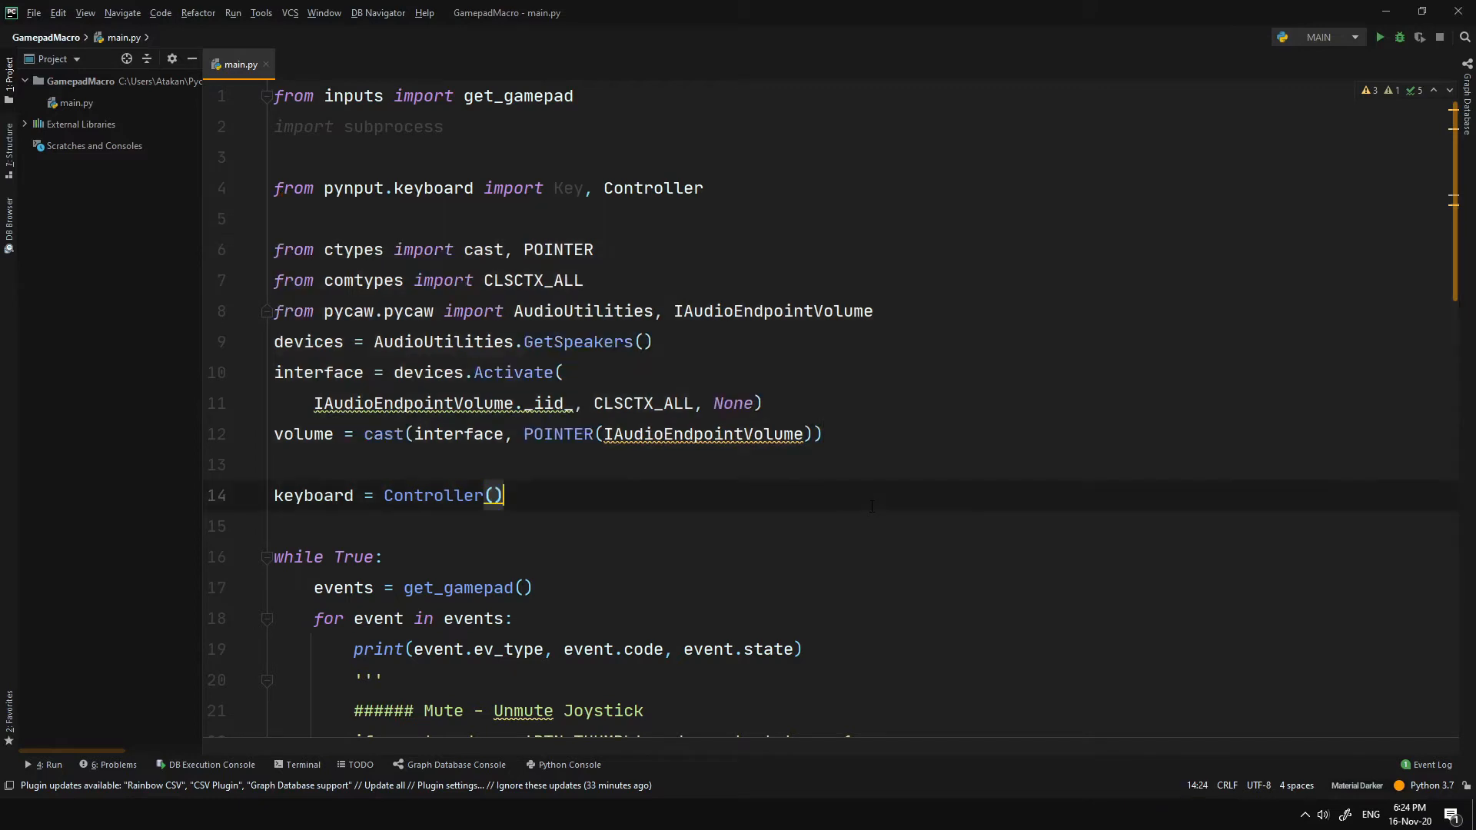
{"action": "scroll", "scroll_direction": "down", "scroll_amount": 3}
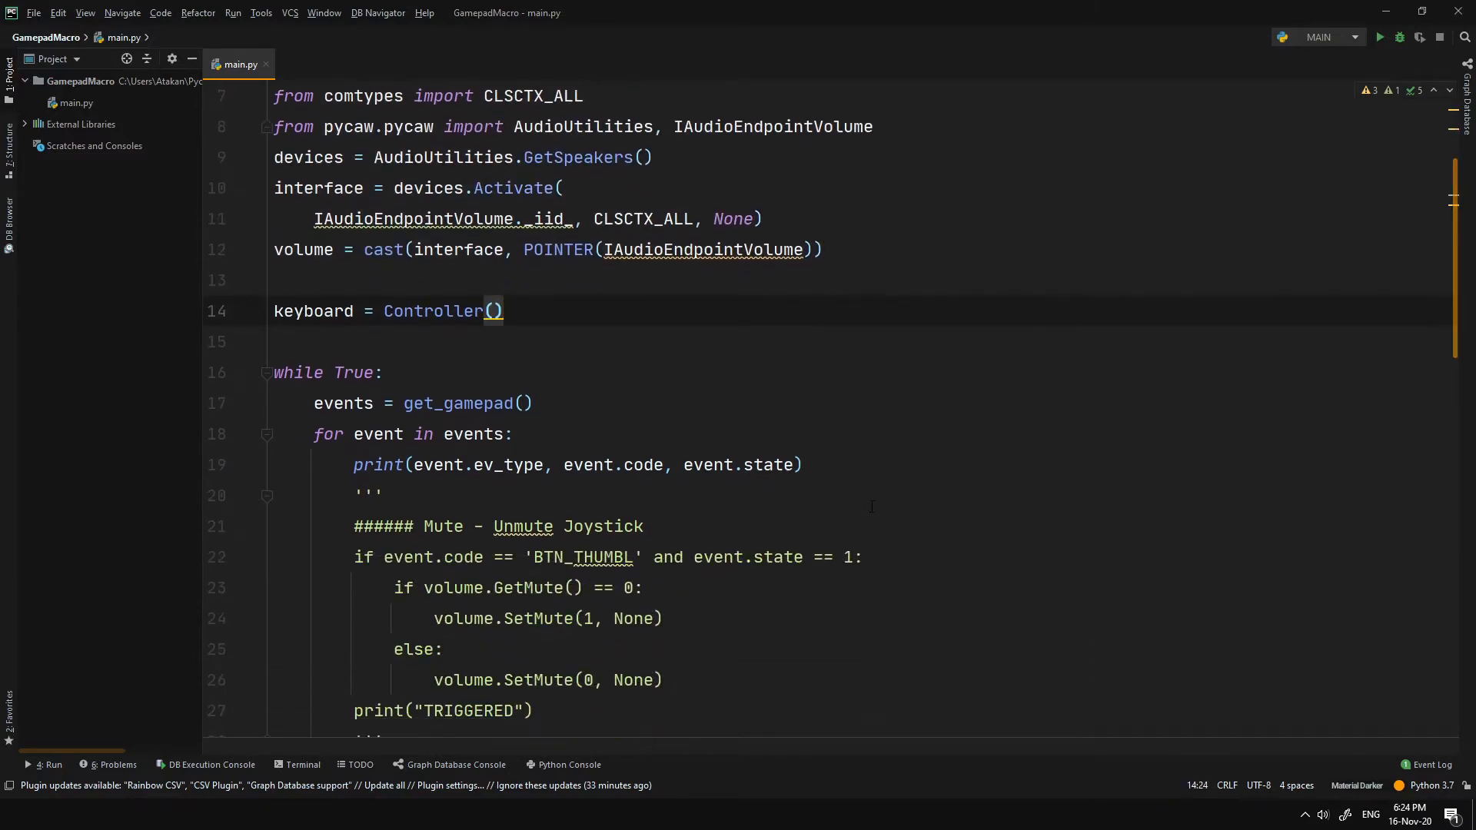
{"action": "scroll", "scroll_direction": "down", "scroll_amount": 3}
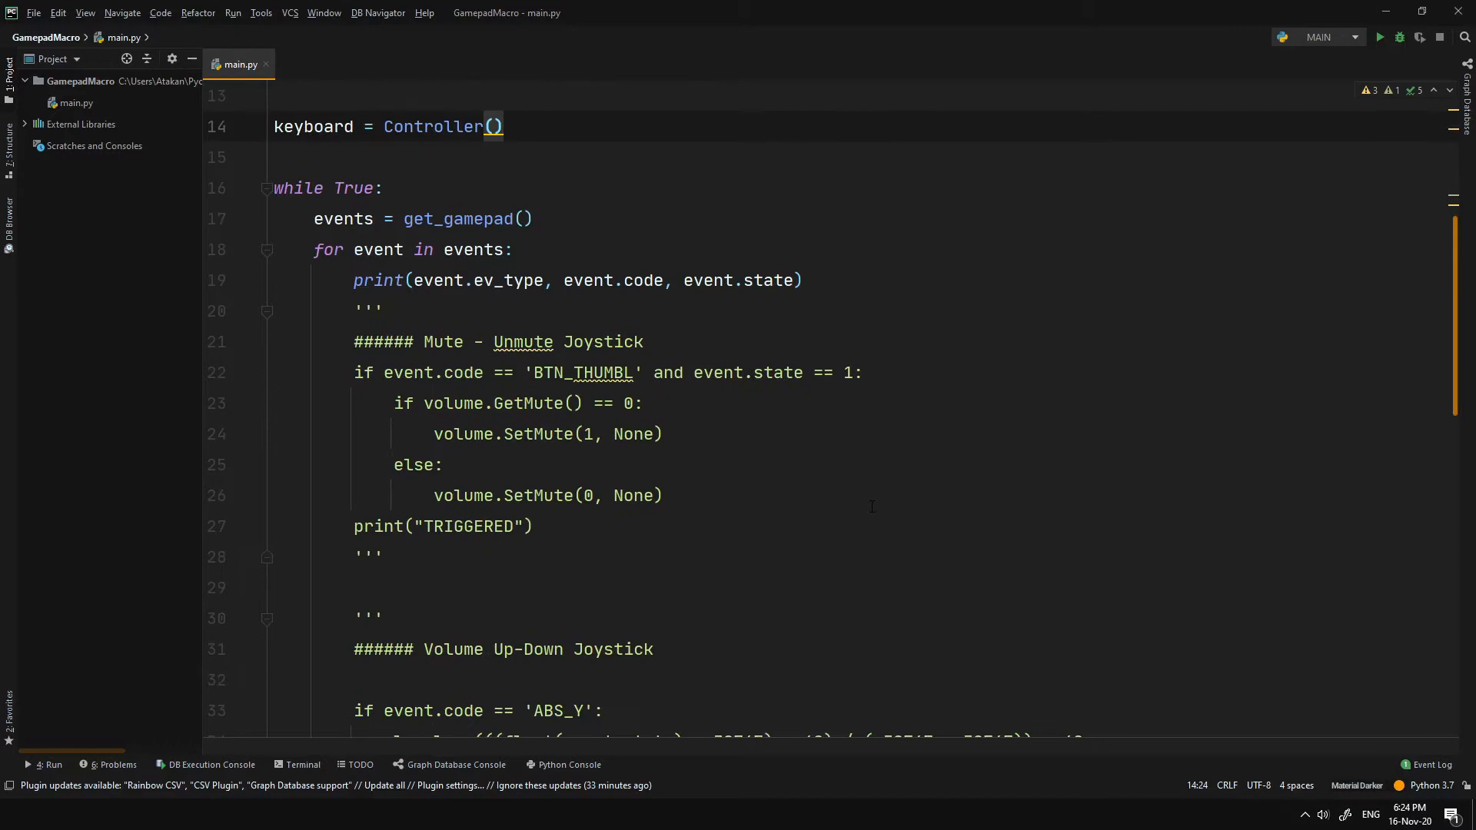
{"action": "left_click", "coordinate": [304, 188]}
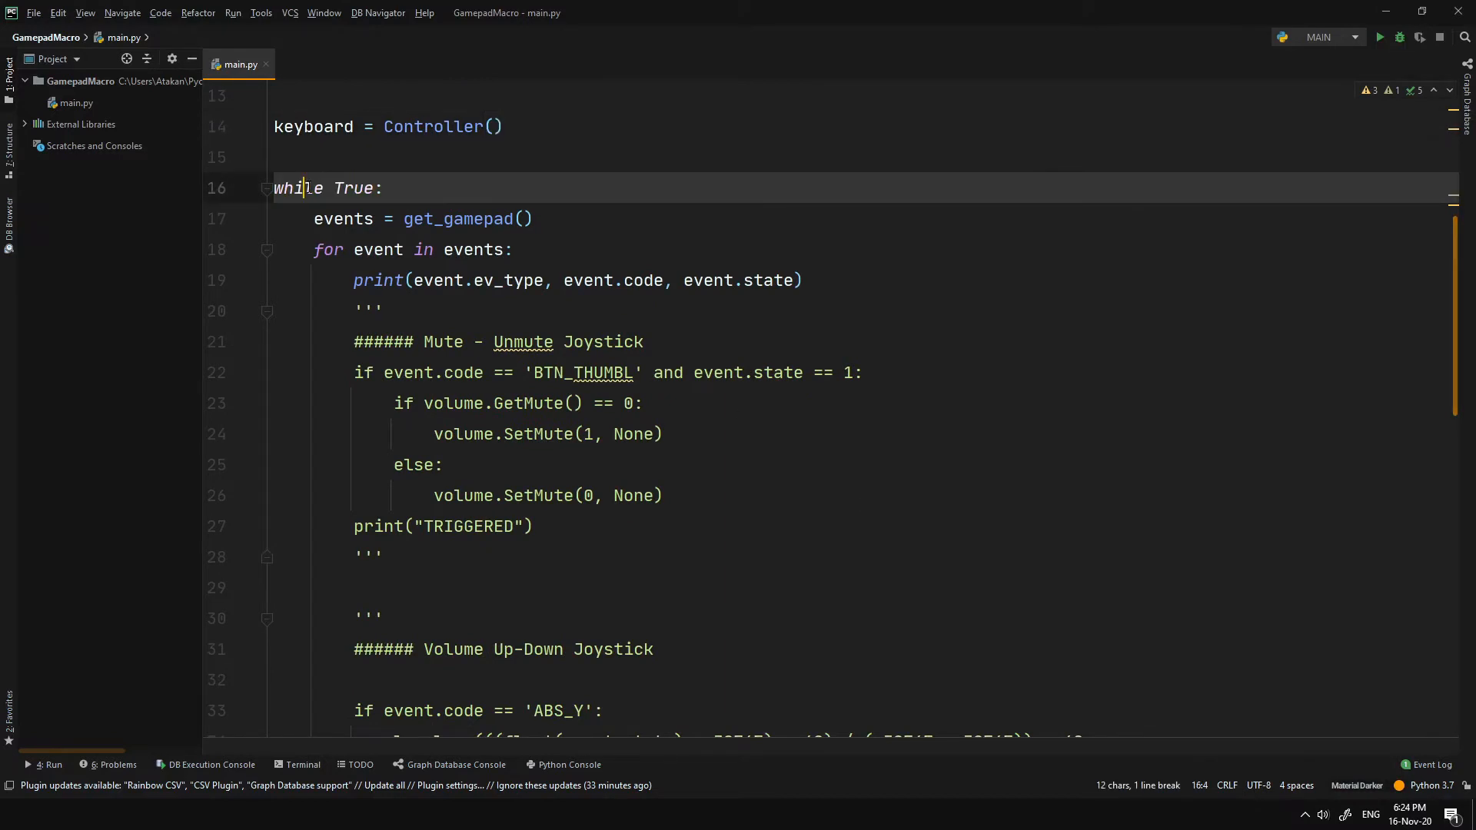
{"action": "left_click", "coordinate": [378, 249]}
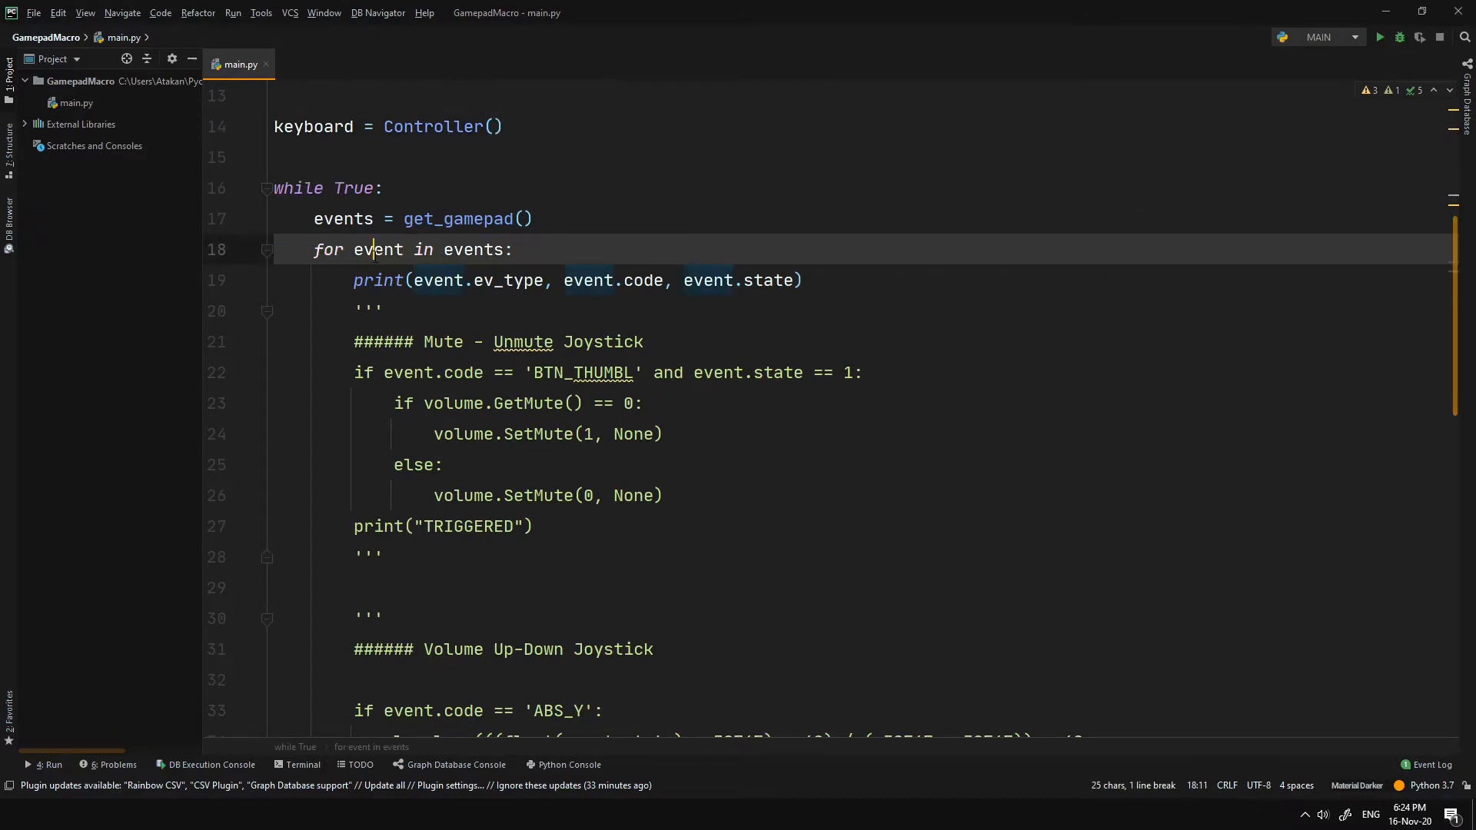
{"action": "left_click", "coordinate": [372, 311]}
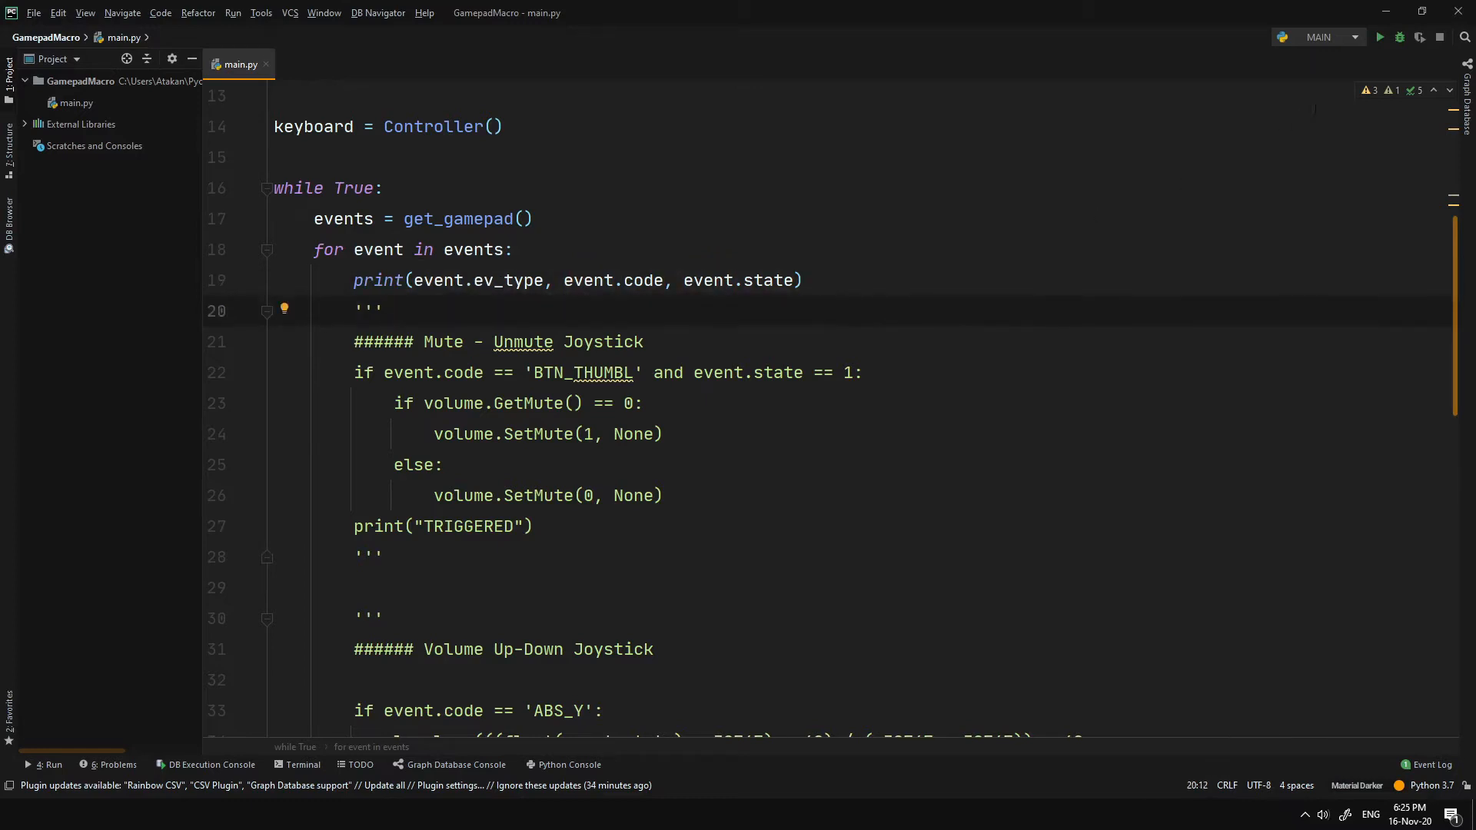
{"action": "left_click", "coordinate": [1381, 37]}
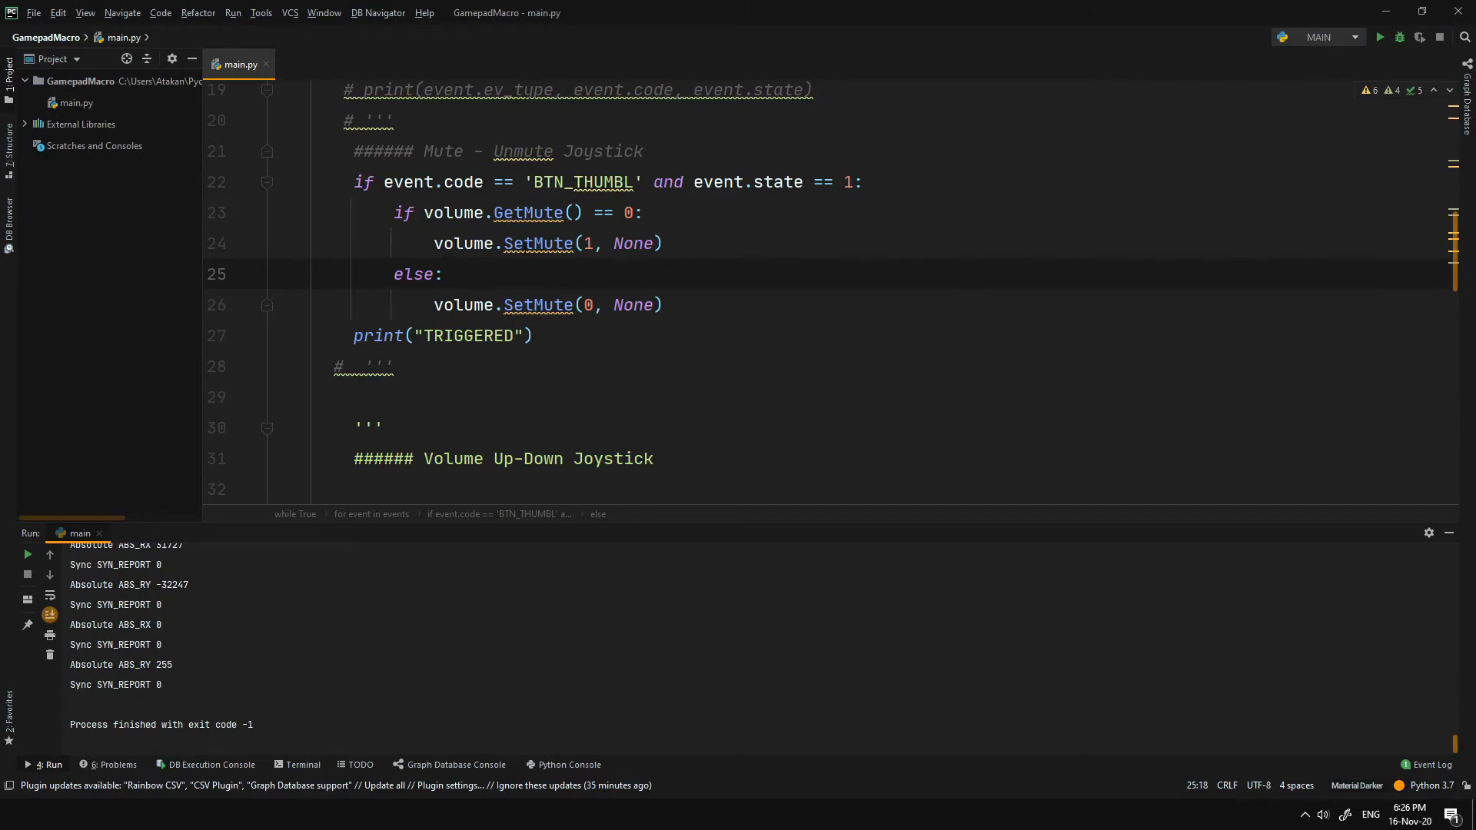
{"action": "mouse_move", "coordinate": [749, 377]}
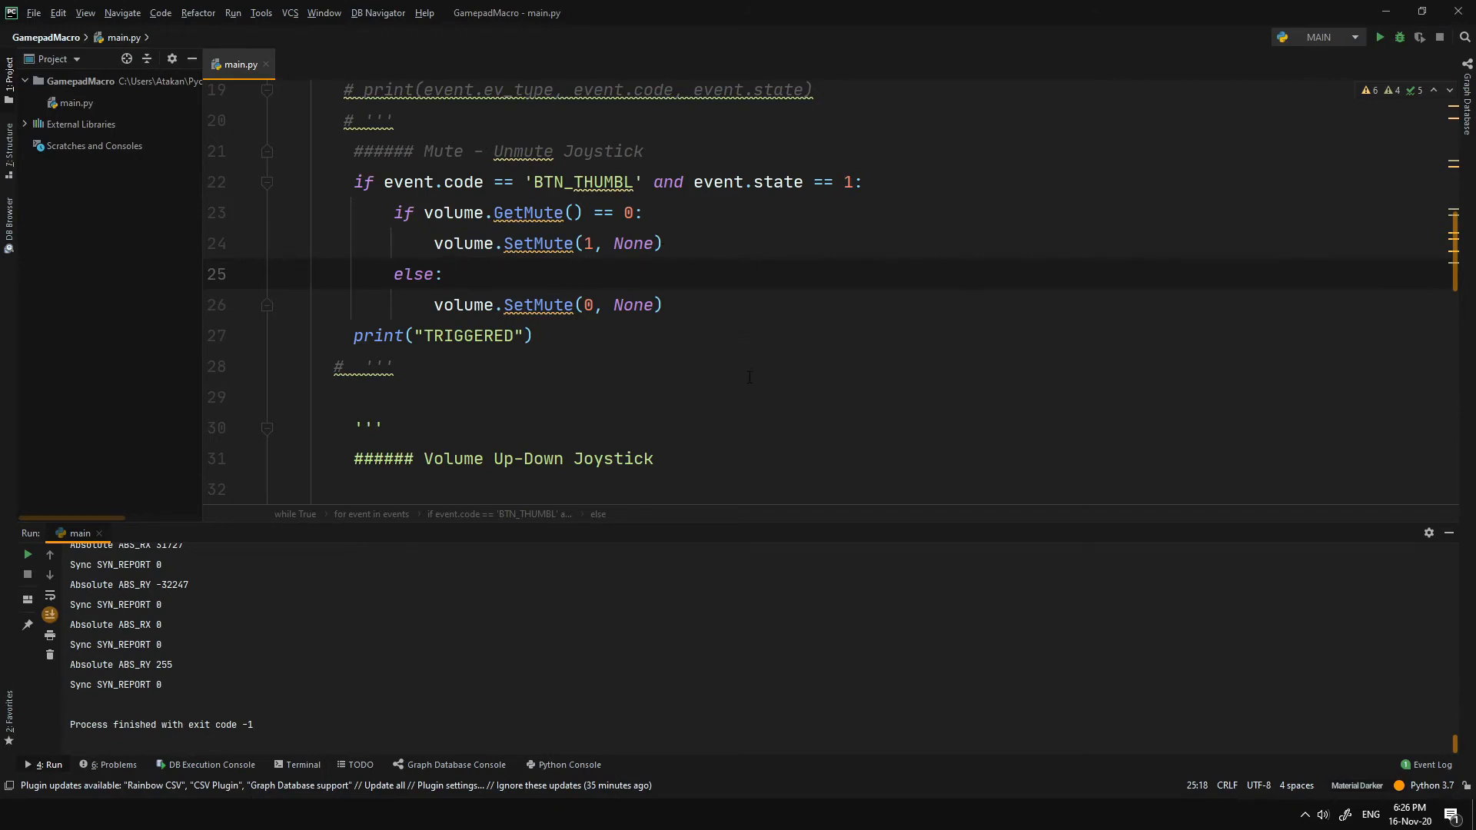
Step: Run main.py and watch the console print repeated TRIGGERED lines while the thumb button toggles mute
{"action": "left_click", "coordinate": [1381, 37]}
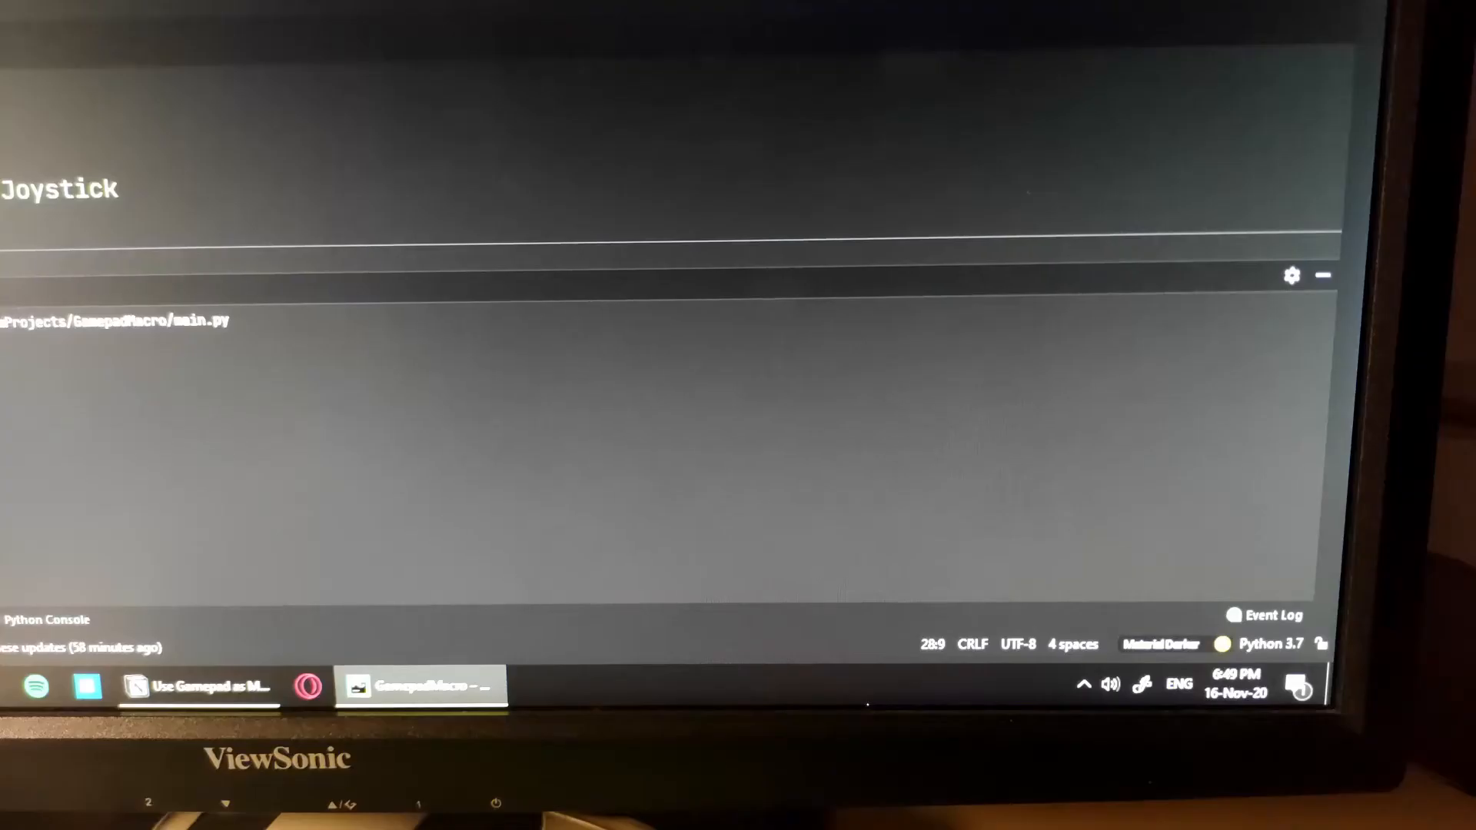
{"action": "left_click", "coordinate": [1109, 684]}
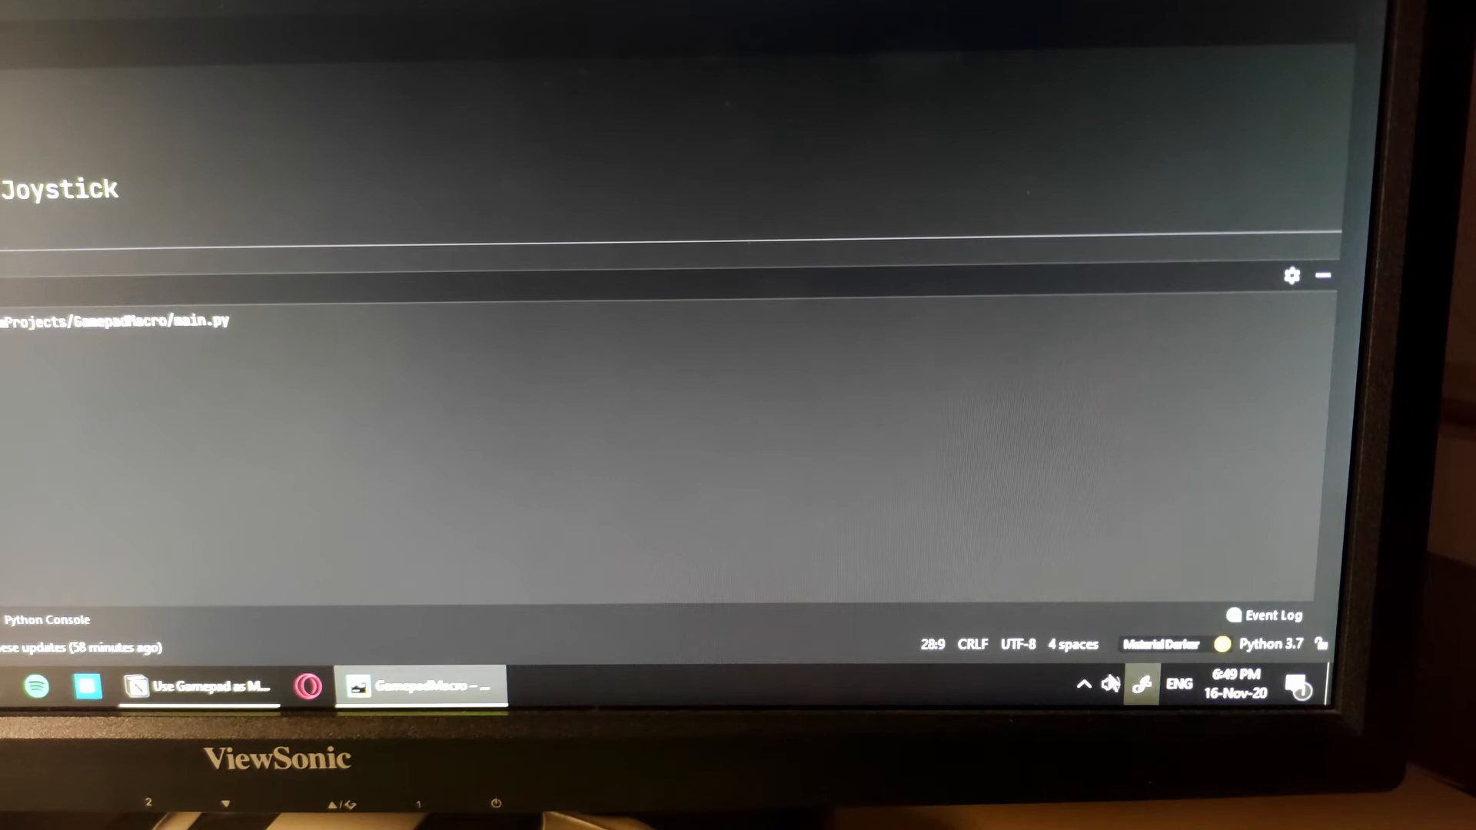
{"action": "left_click", "coordinate": [1109, 684]}
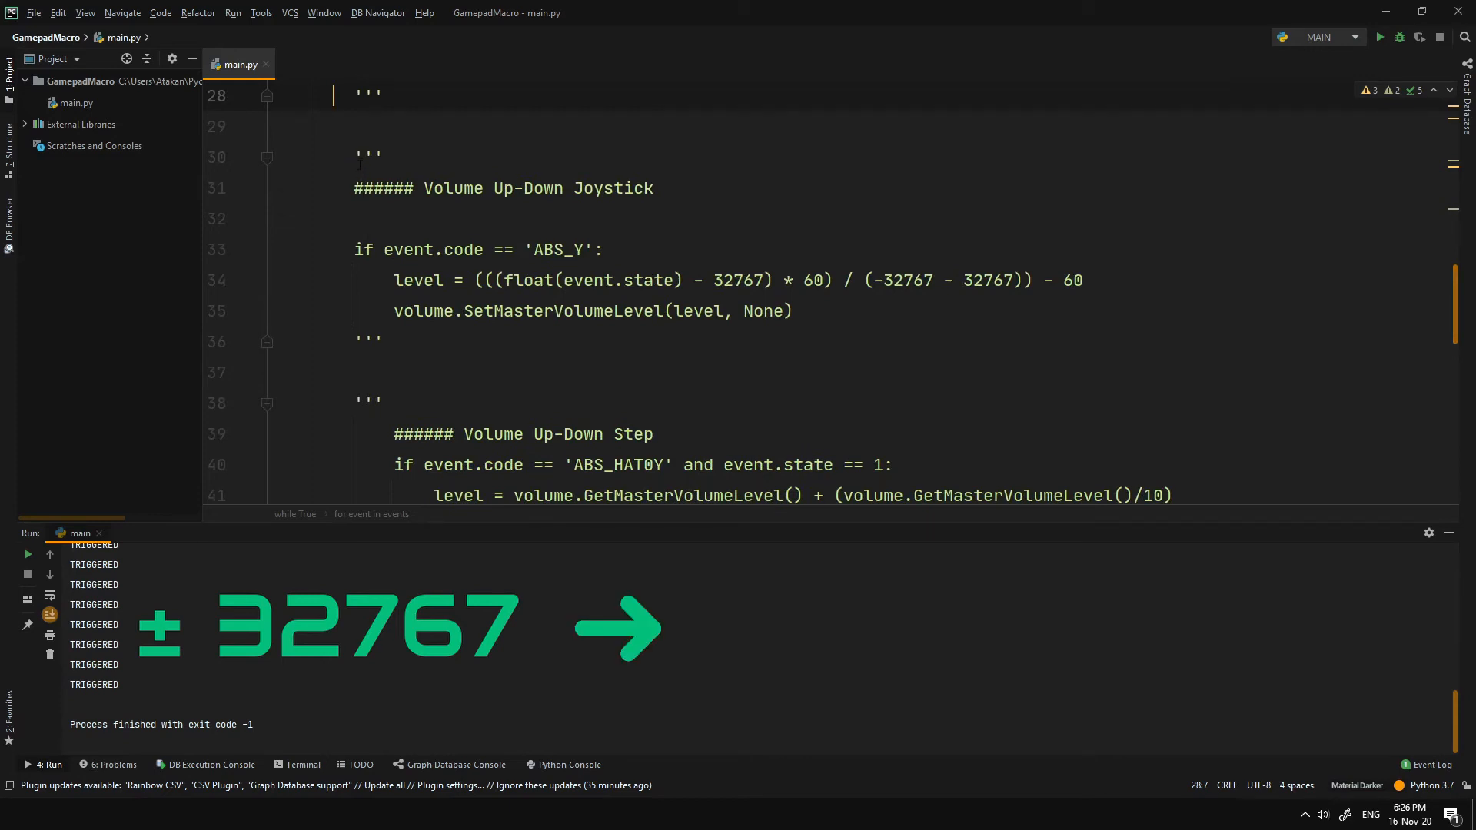
Step: Comment out the ''' line around the Volume Up-Down Joystick block with # so it becomes active
{"action": "type", "text": "#"}
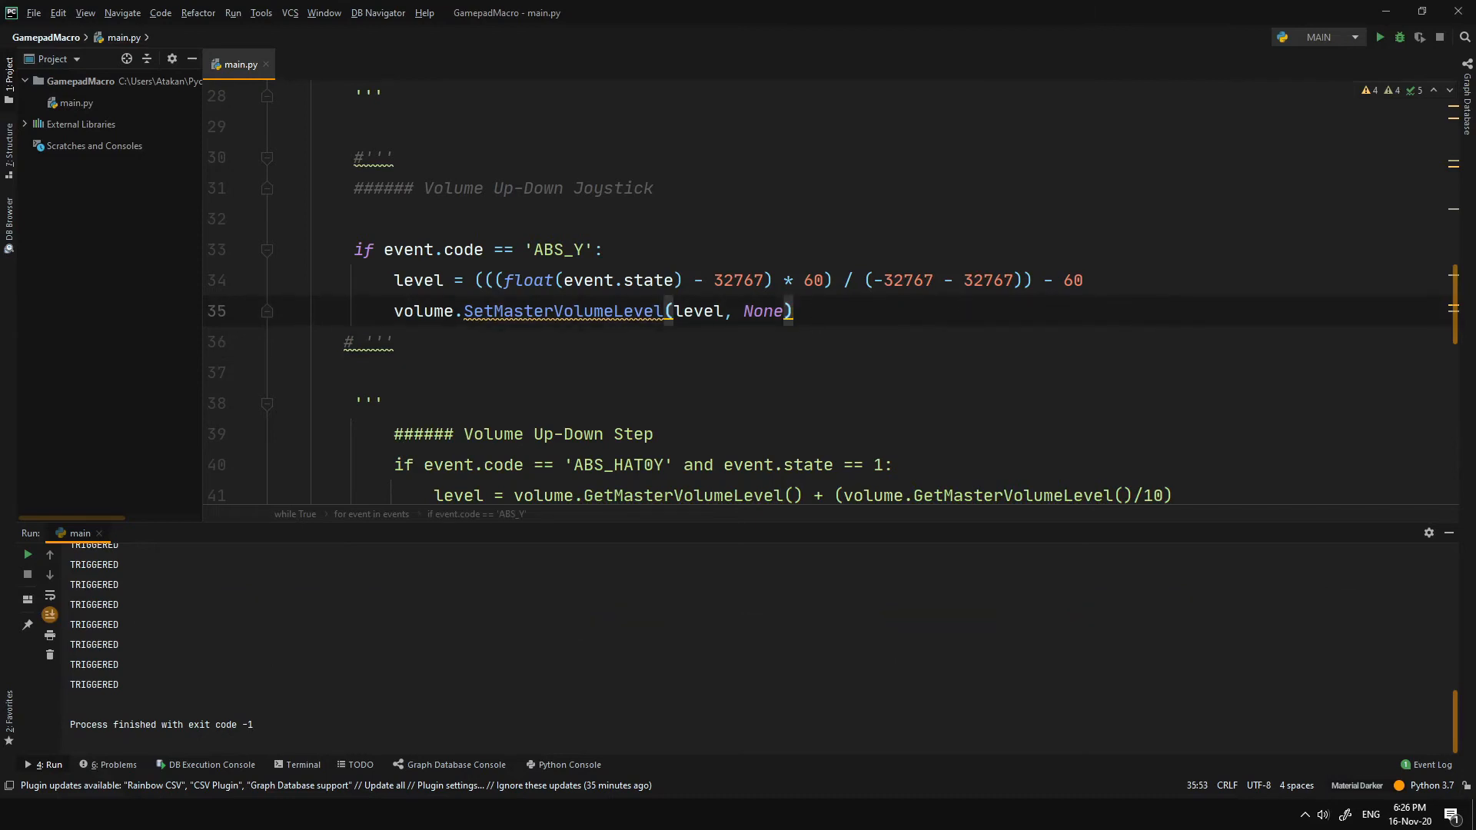
{"action": "left_click", "coordinate": [563, 280]}
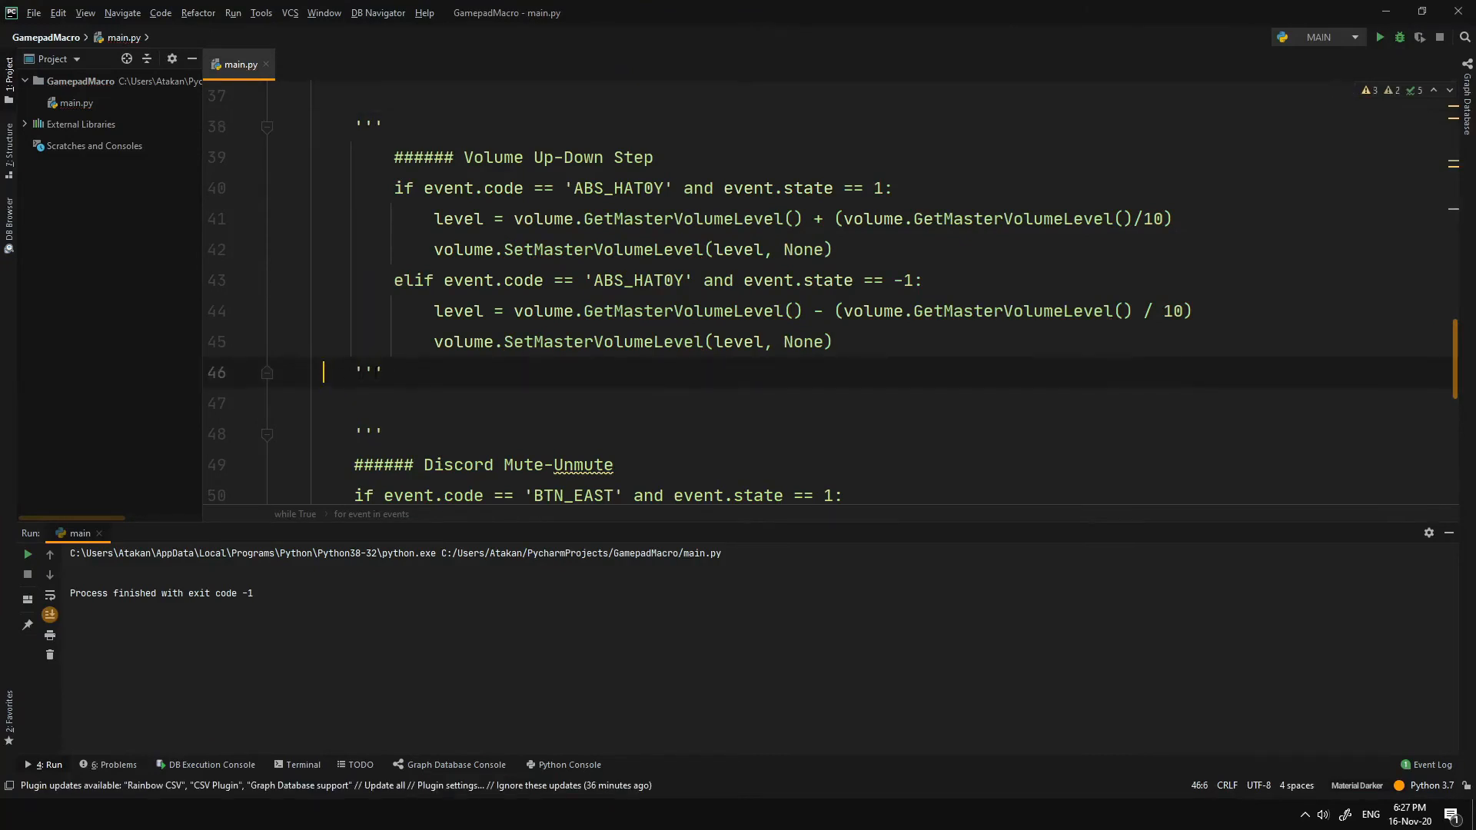
Step: Scroll down to the Discord Mute-Unmute block that sends the Ctrl plus backtick shortcut
{"action": "scroll", "scroll_direction": "down", "scroll_amount": 3}
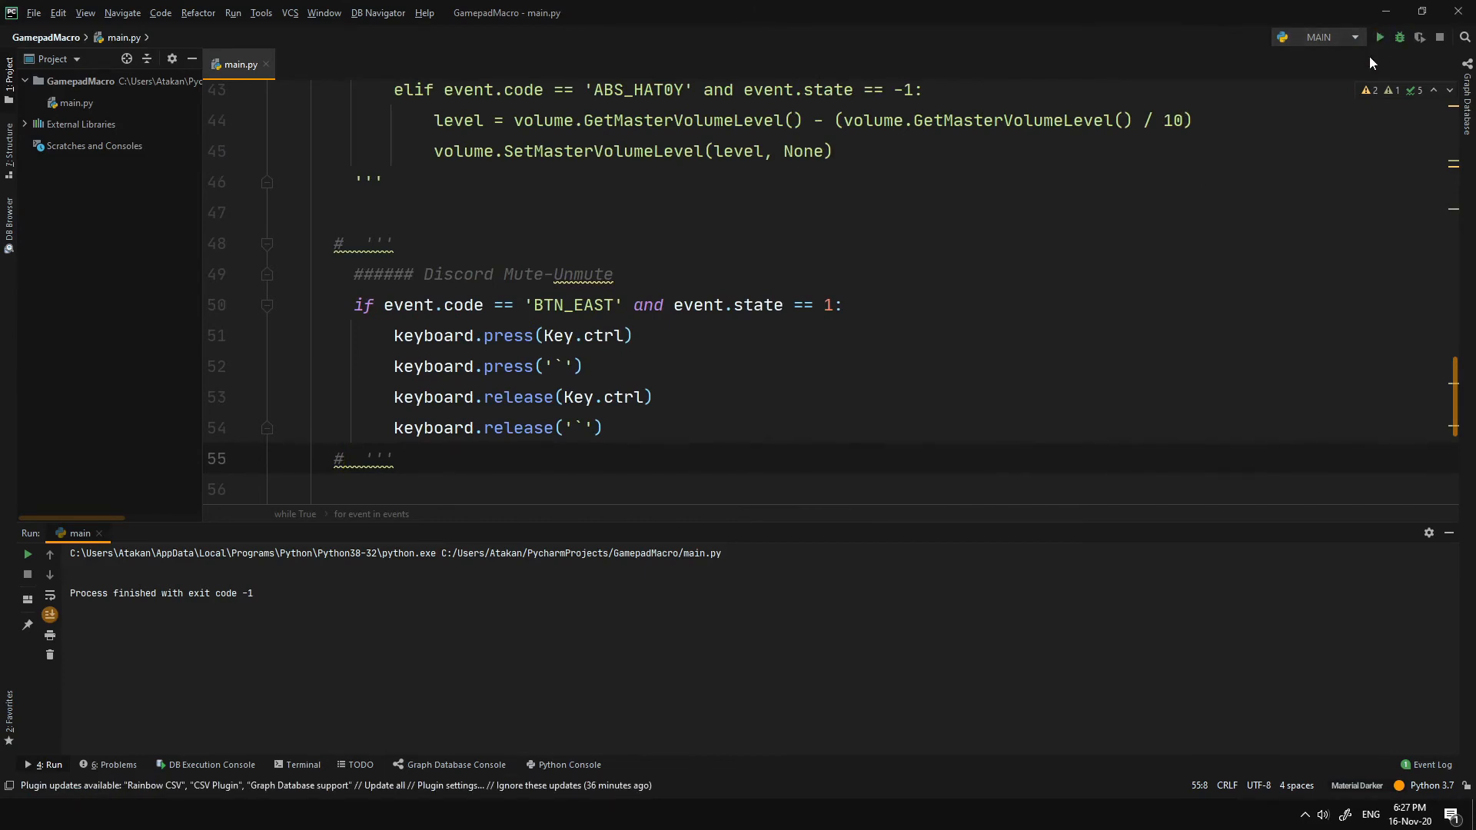
{"action": "mouse_move", "coordinate": [1381, 37]}
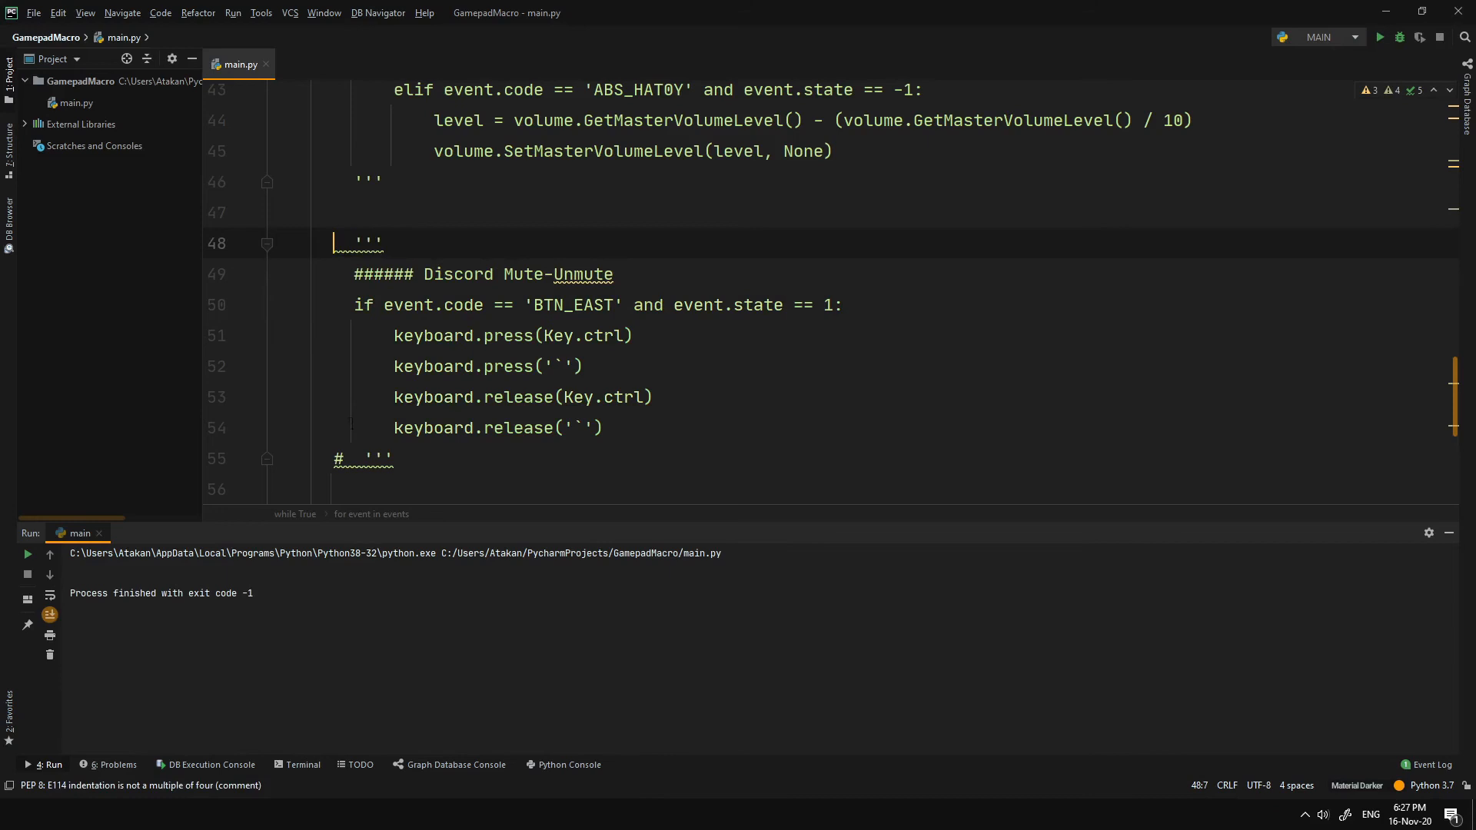
Step: Bring the Open Powershell block into view and highlight the Popen call that launches powershell.exe
{"action": "scroll", "scroll_direction": "down", "scroll_amount": 3}
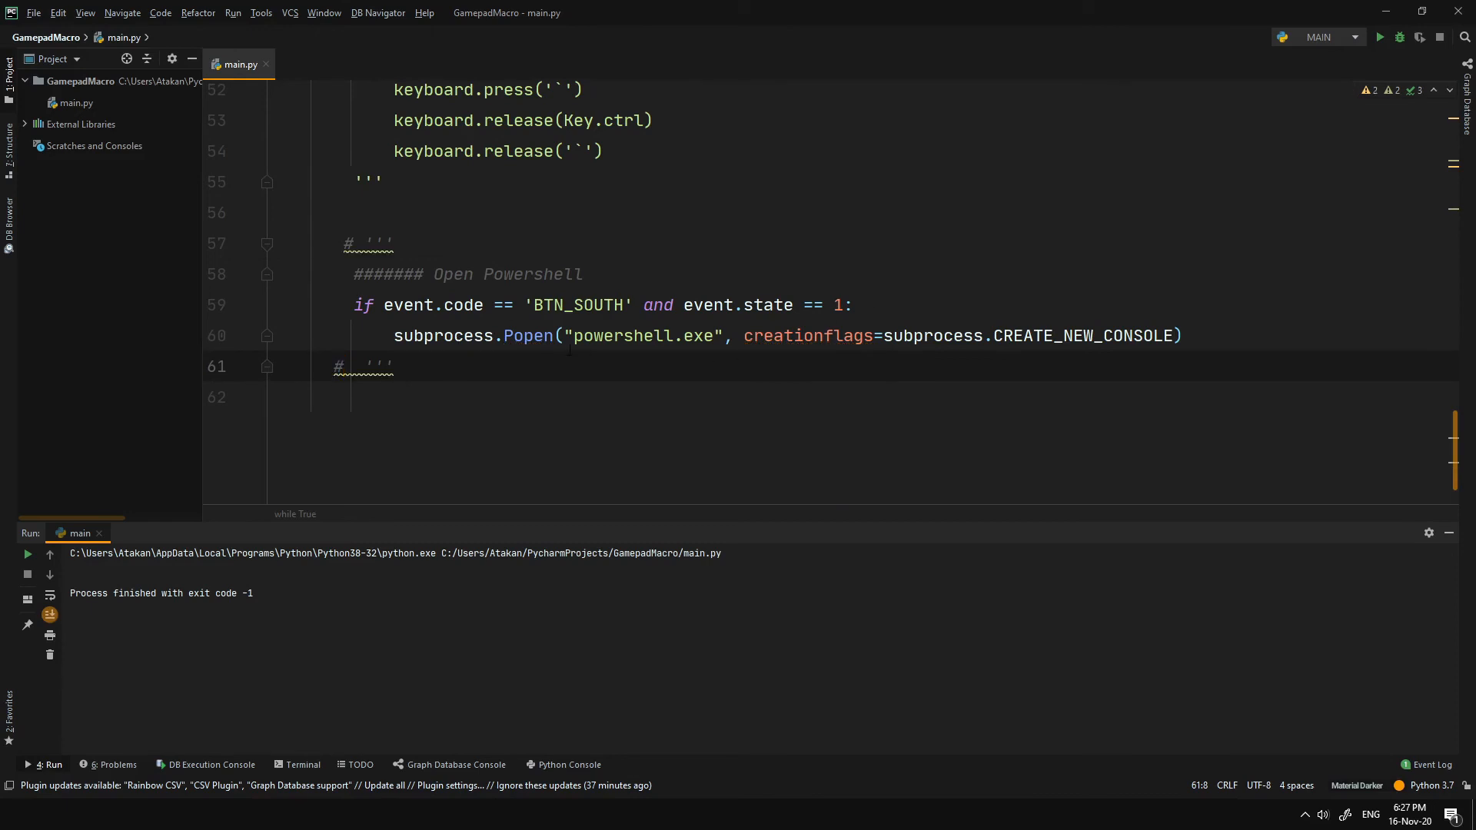
{"action": "double_click", "coordinate": [527, 337]}
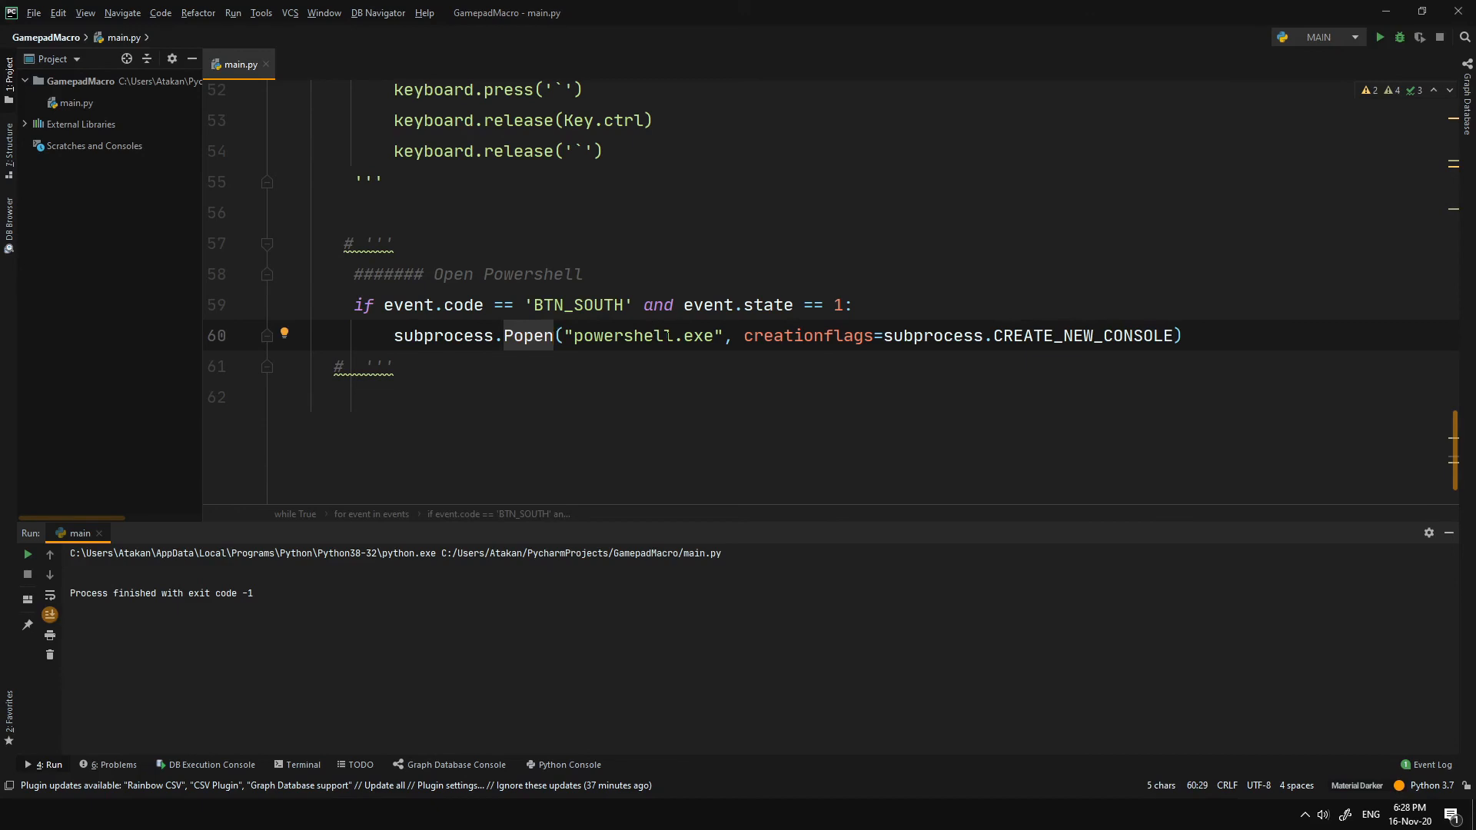
{"action": "double_click", "coordinate": [808, 335]}
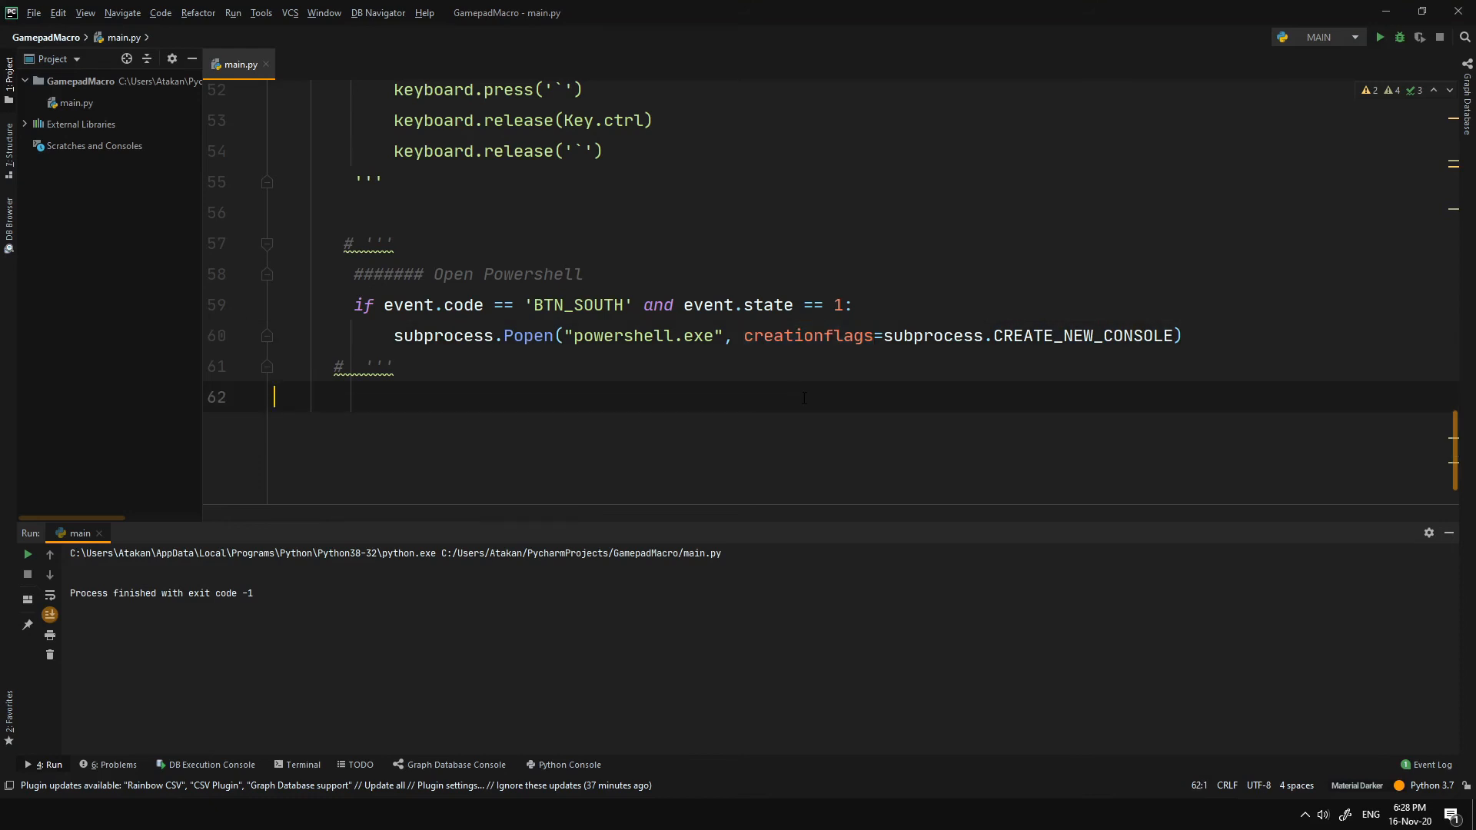
{"action": "mouse_move", "coordinate": [544, 350]}
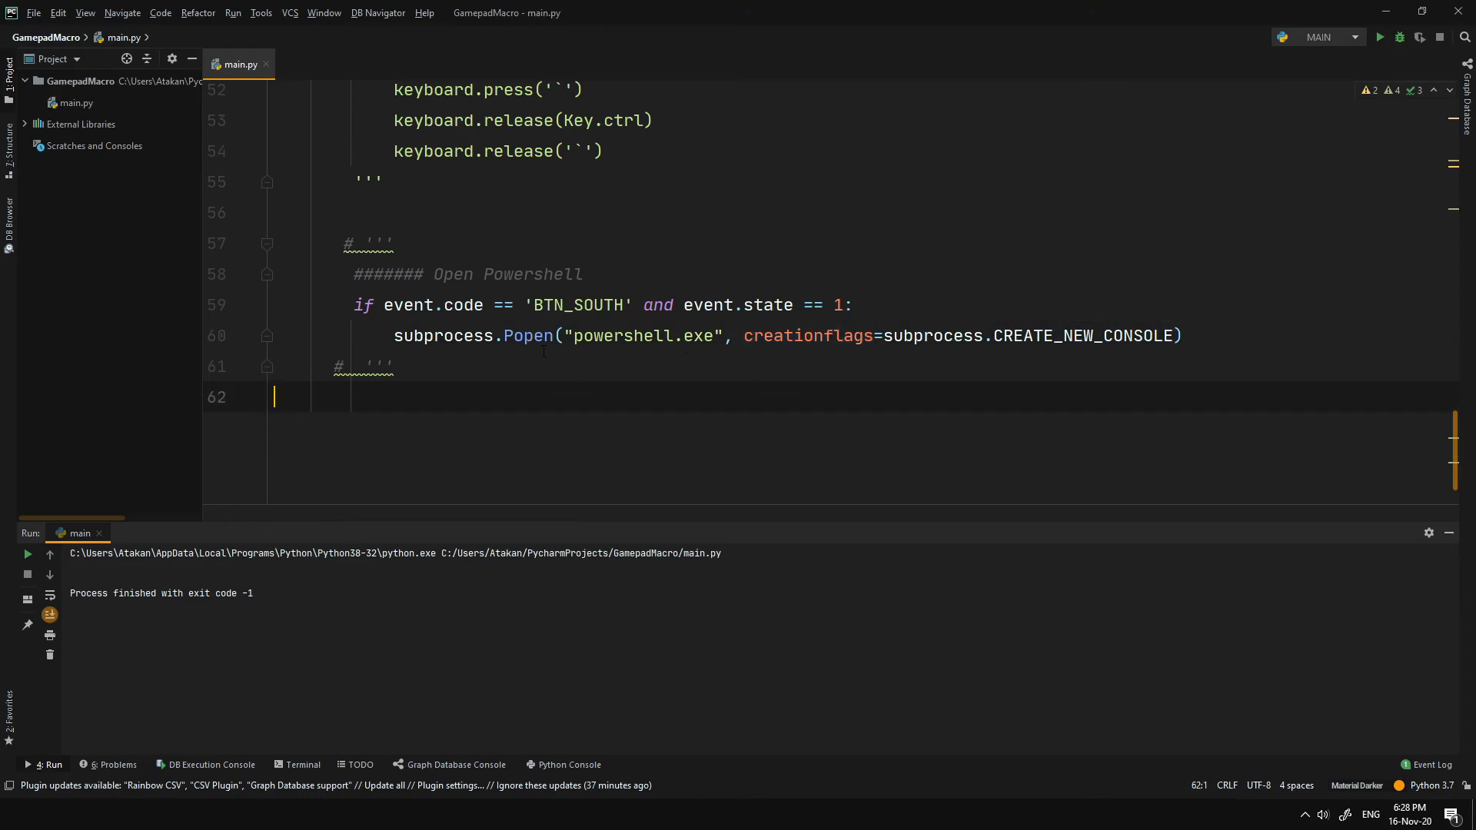